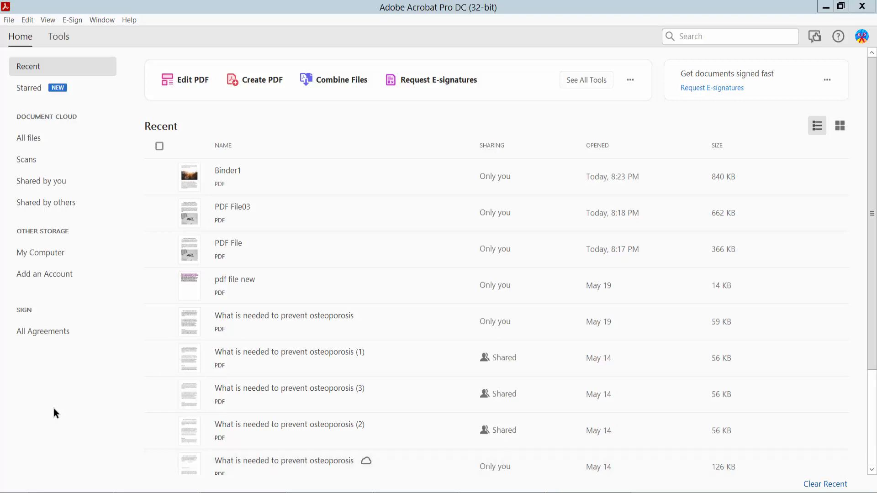
pyautogui.moveTo(398, 29)
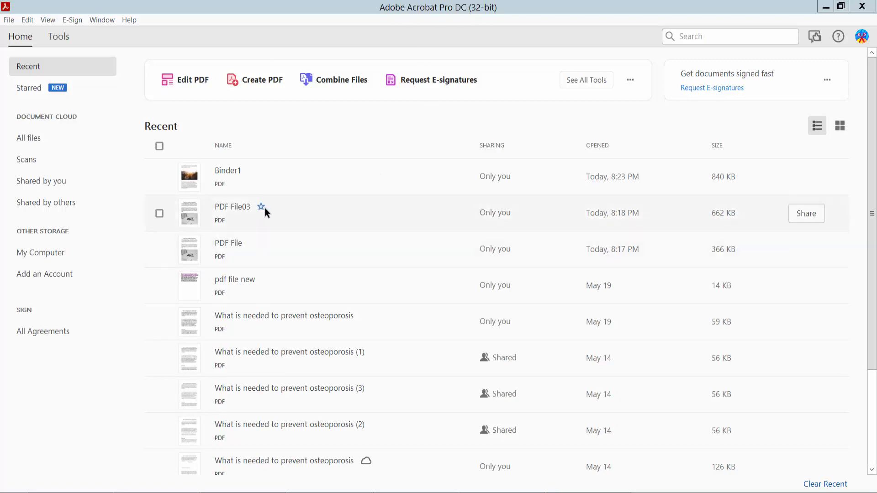
# Step: Open PDF File03 from the Home tab's Recent files list
pyautogui.doubleClick(233, 206)
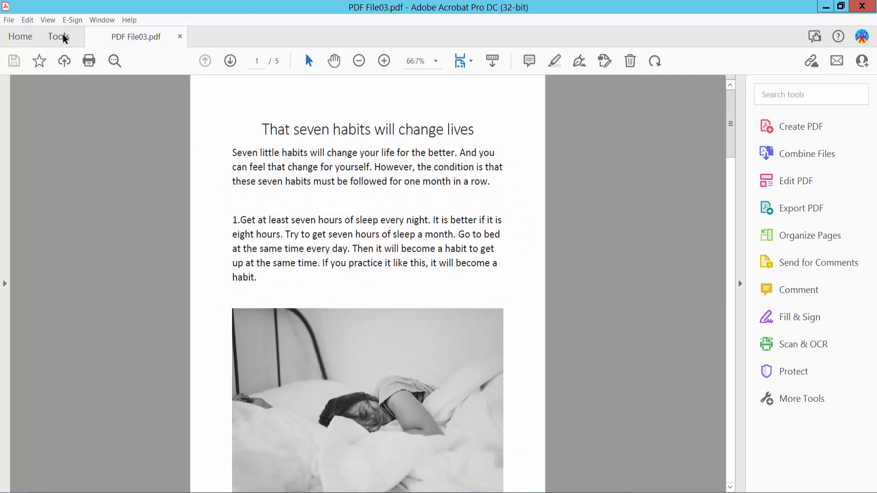
# Step: Bring up the Scan & OCR tool with its Enhance options for PDF File03
pyautogui.click(55, 36)
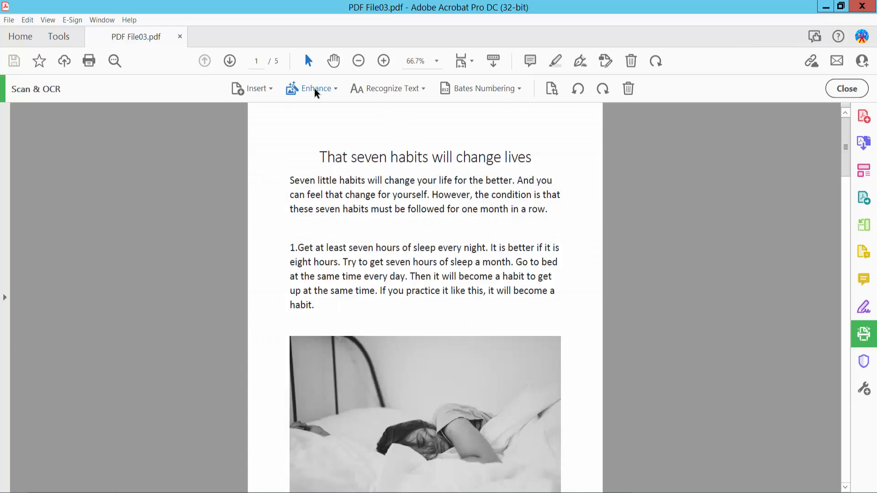
pyautogui.moveTo(349, 115)
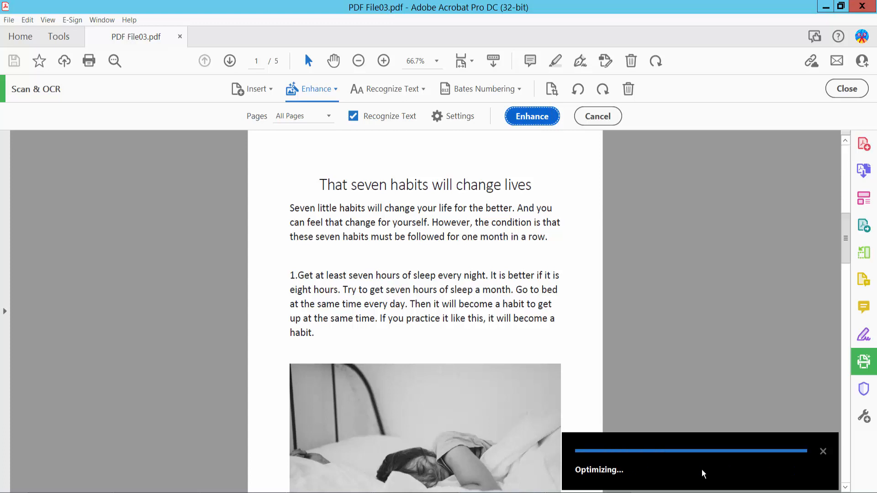
# Step: Scroll through the five pages while the Optimizing enhancement completes
pyautogui.scroll(-3)
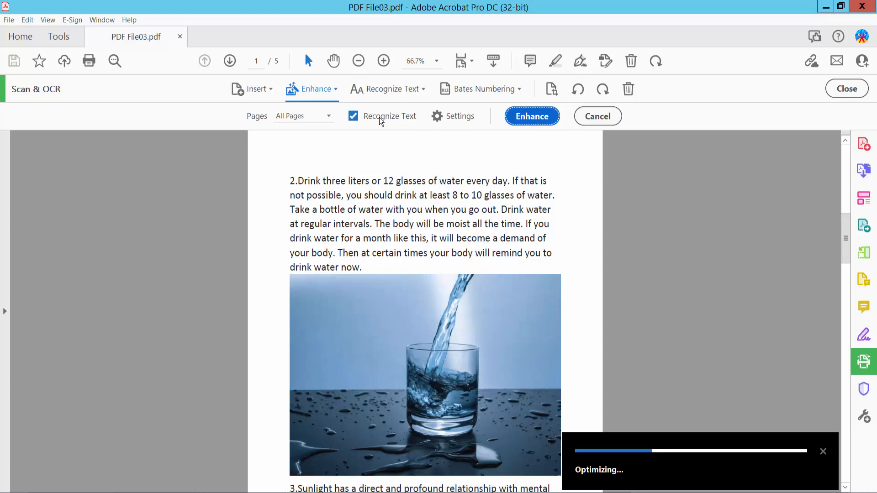
pyautogui.scroll(-3)
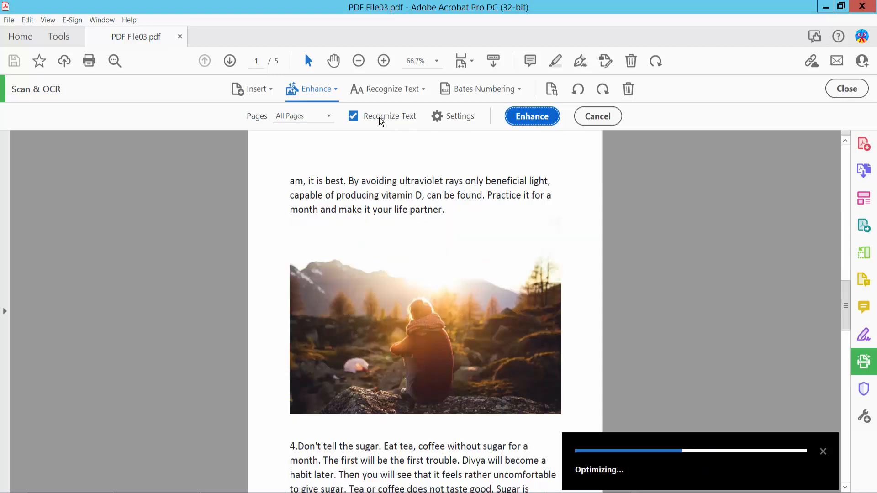
pyautogui.scroll(-3)
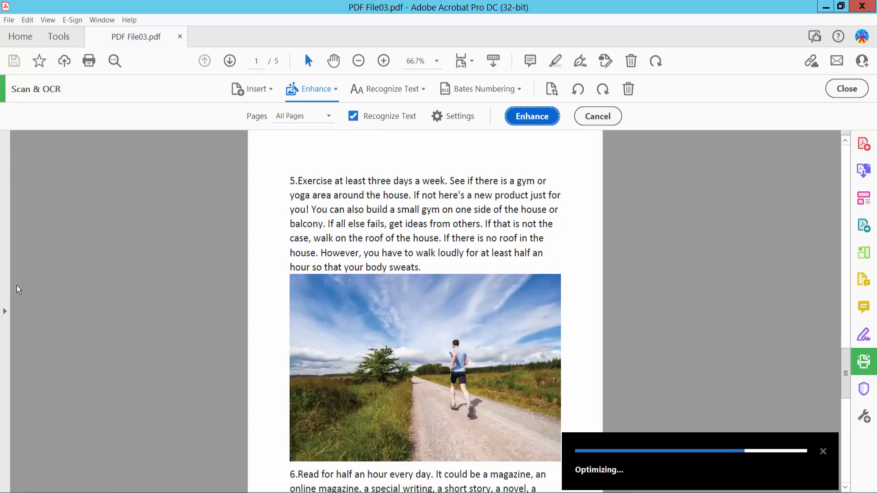
pyautogui.scroll(-3)
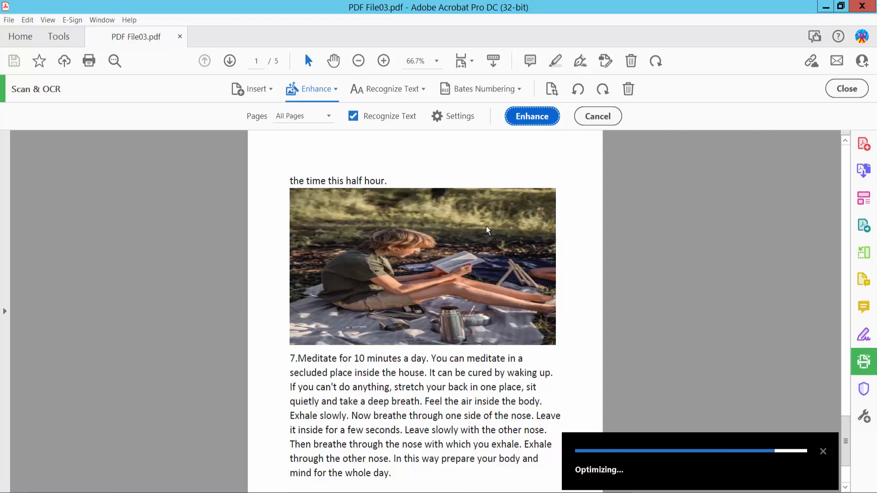
pyautogui.click(531, 116)
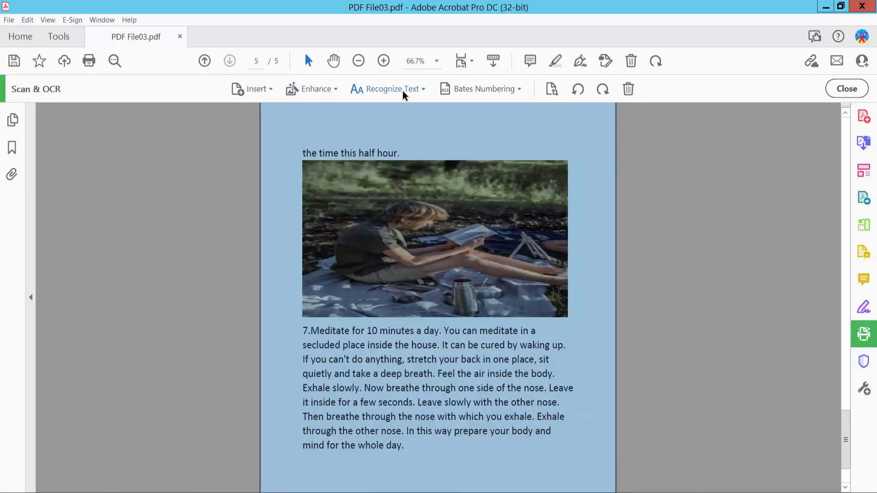
# Step: Recognize text in this whole file so all five pages get OCR
pyautogui.click(395, 89)
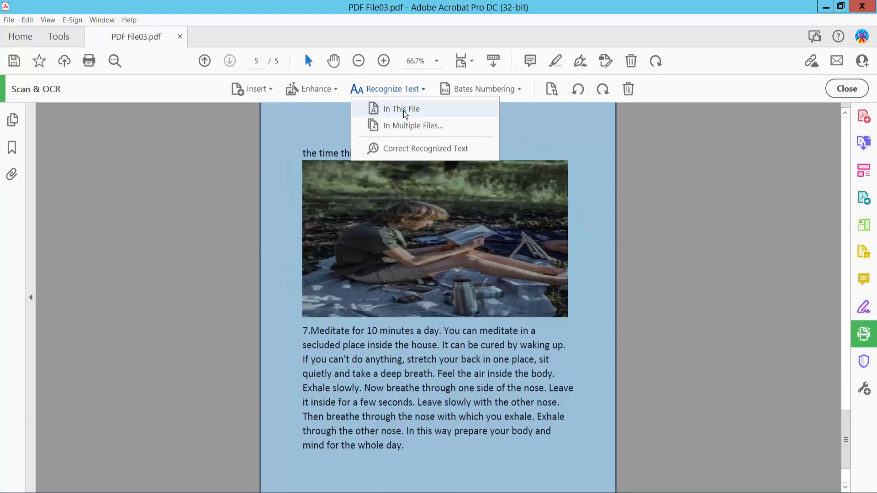
pyautogui.click(401, 109)
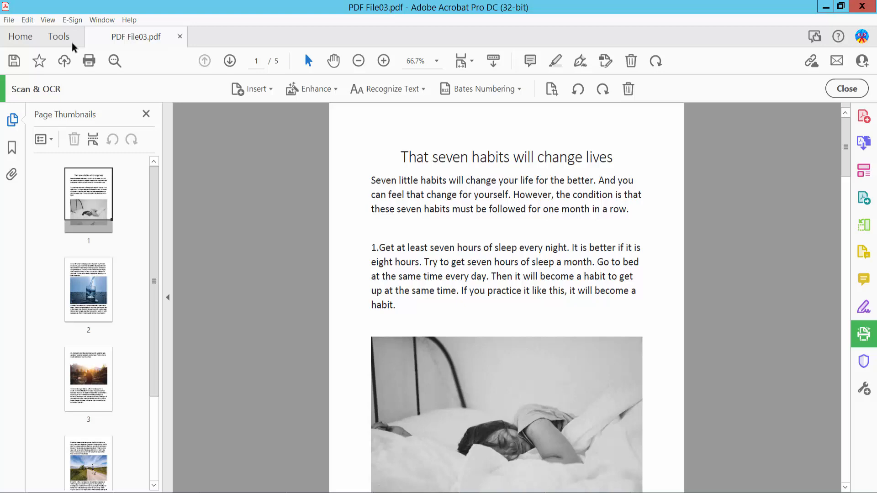
# Step: Switch PDF File03 into the Edit PDF tool and zoom in on the first page
pyautogui.click(57, 37)
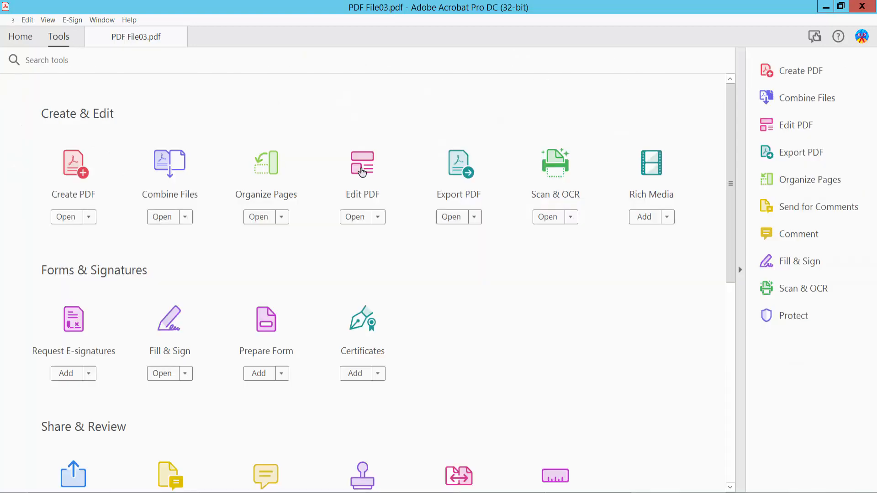
pyautogui.click(355, 218)
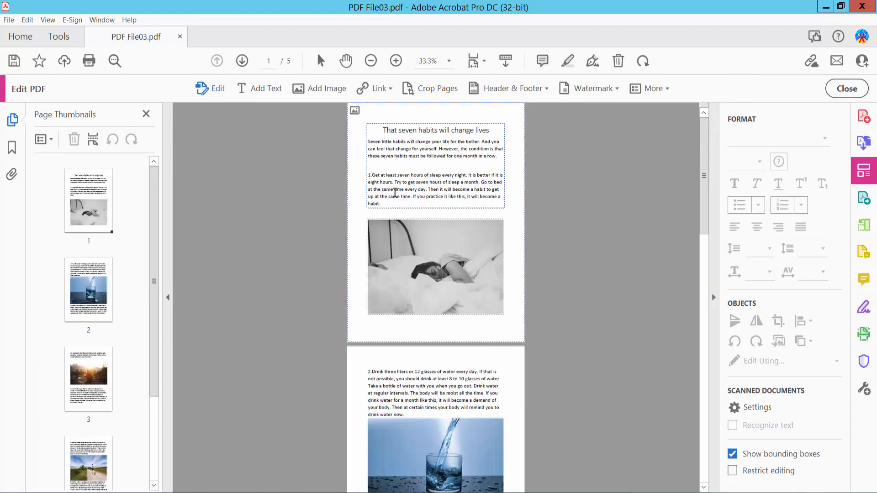
pyautogui.click(395, 61)
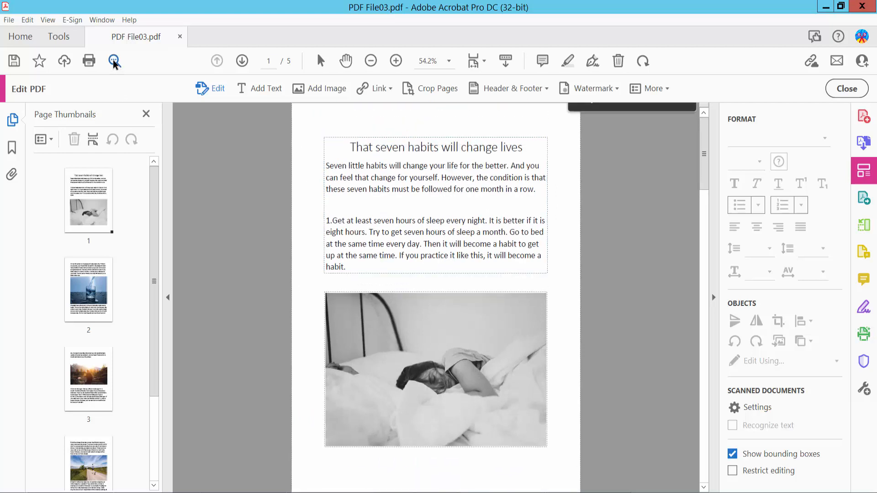
# Step: Search the recognized text for "it" and step through its occurrences
pyautogui.click(114, 60)
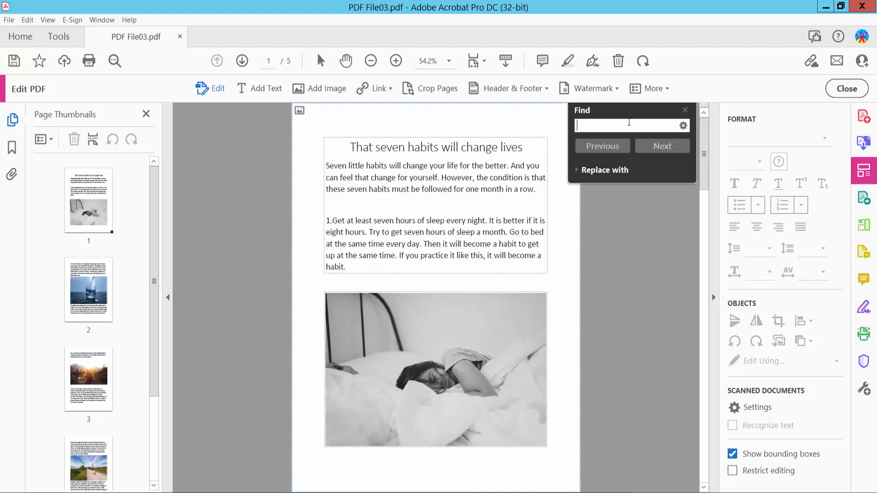
pyautogui.write('it')
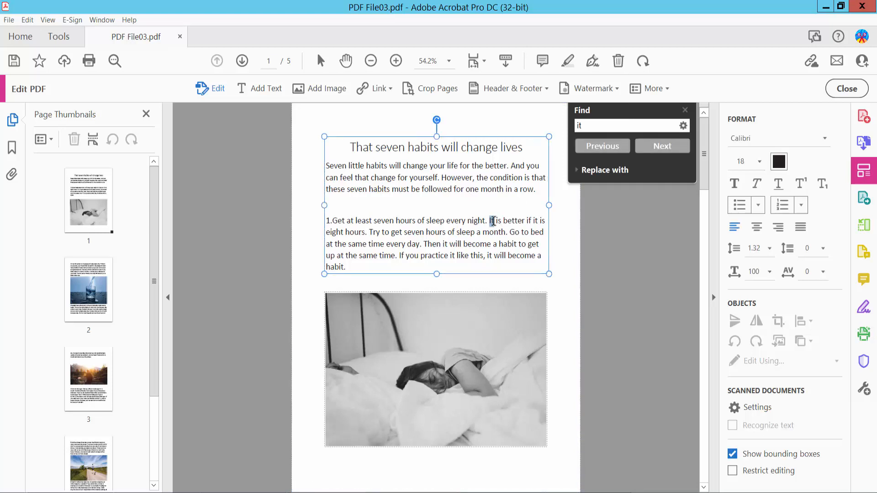
pyautogui.click(663, 145)
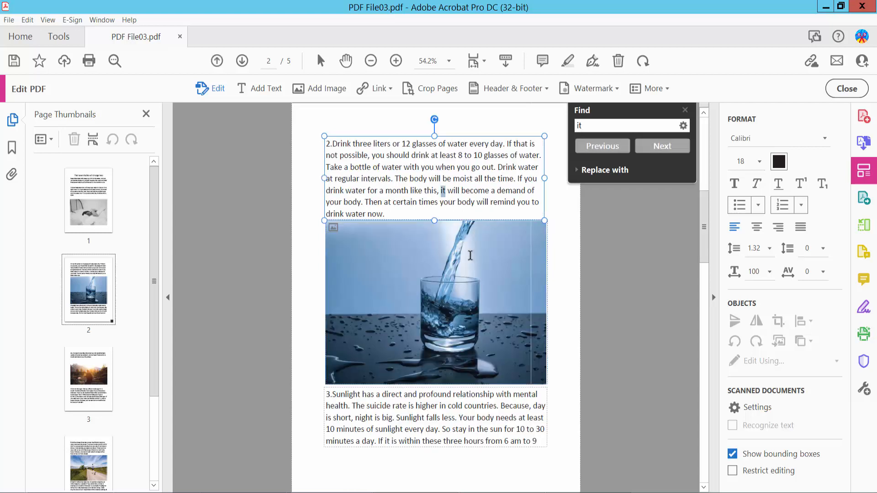
pyautogui.click(662, 146)
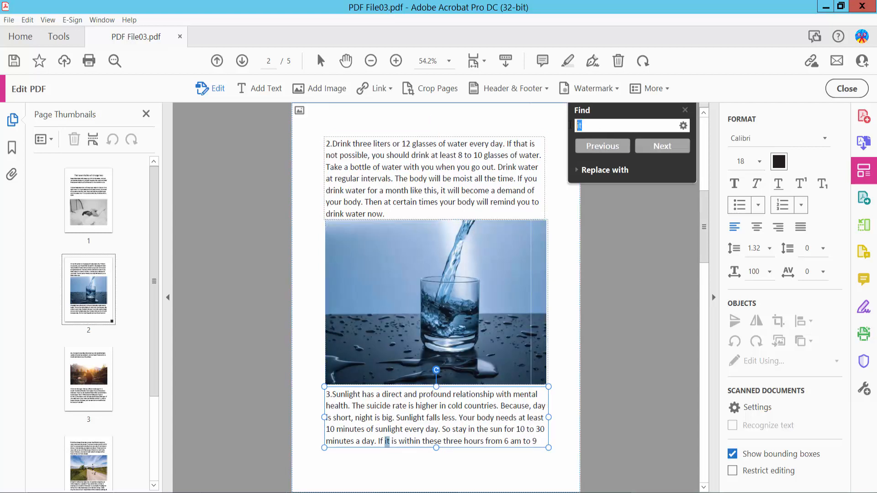
# Step: Search for "will", jump to its next match, then bring up the File menu for Save As
pyautogui.write('wi')
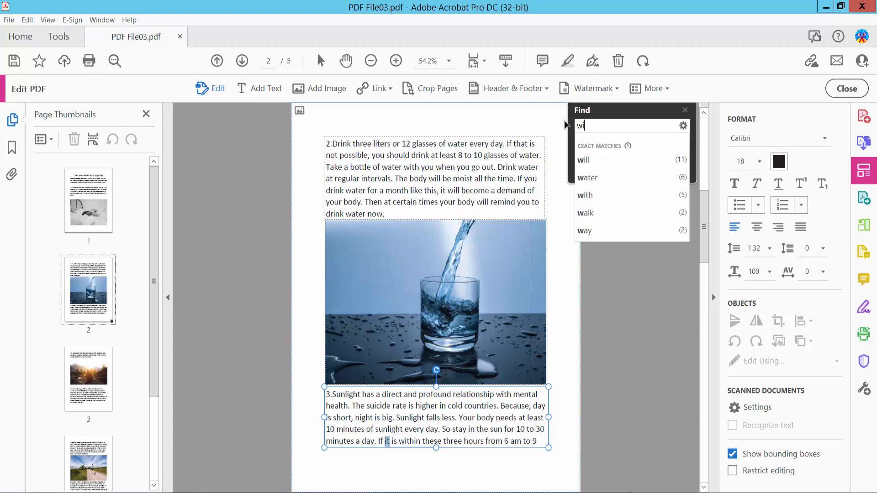
pyautogui.click(583, 160)
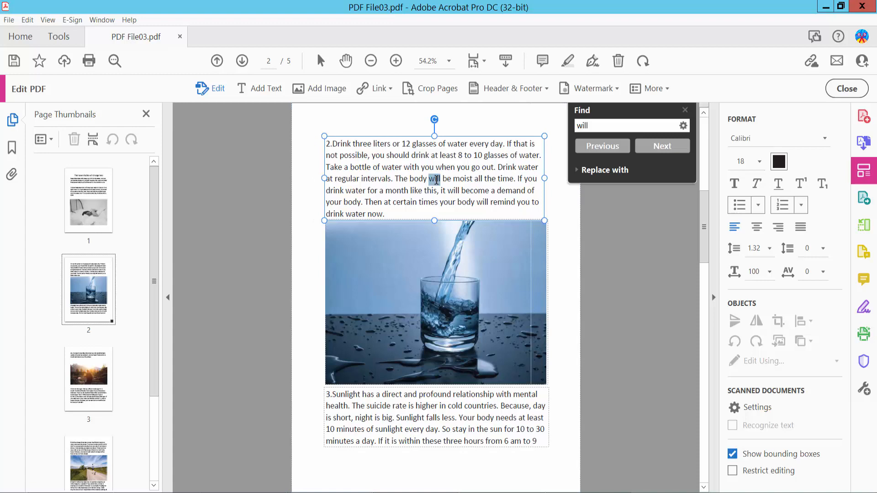
pyautogui.click(663, 146)
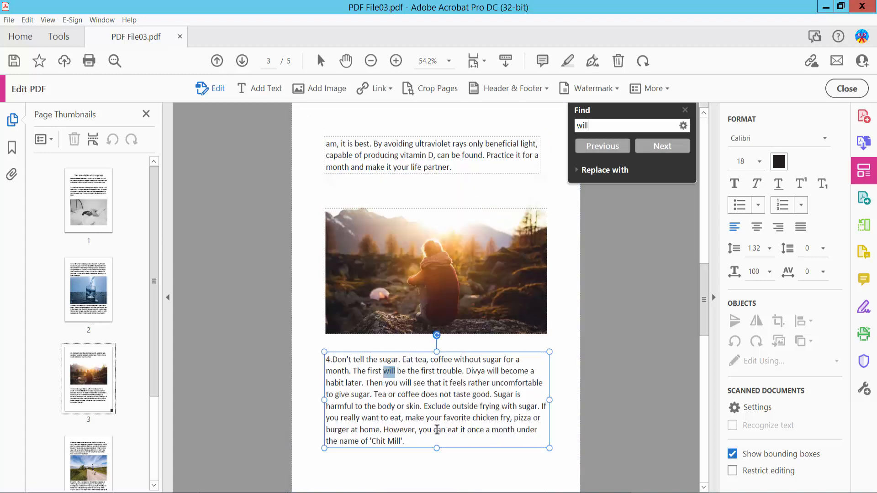
pyautogui.scroll(-3)
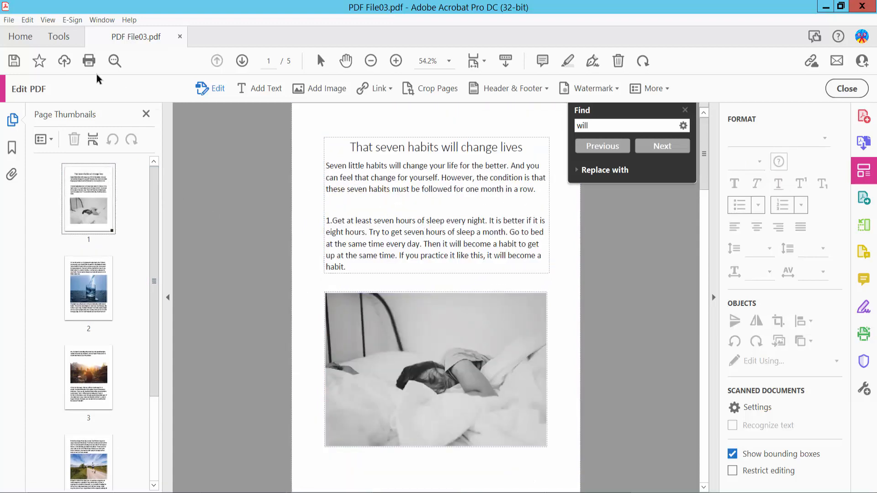
pyautogui.click(8, 20)
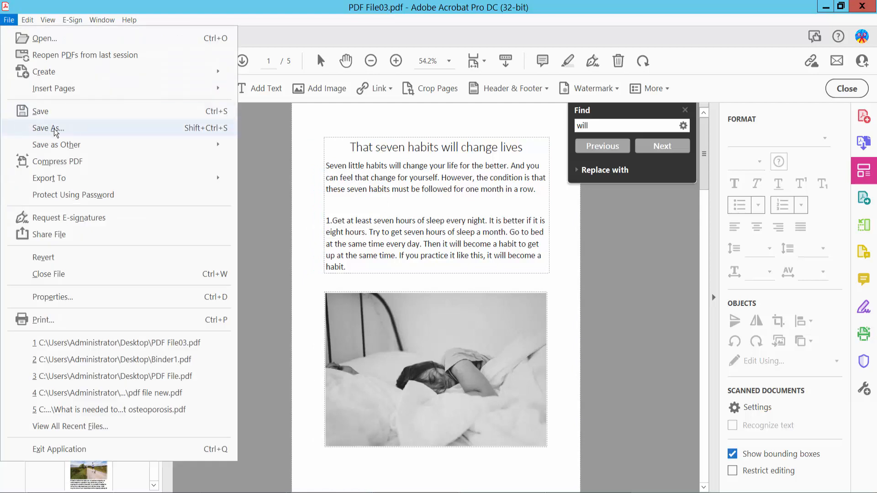